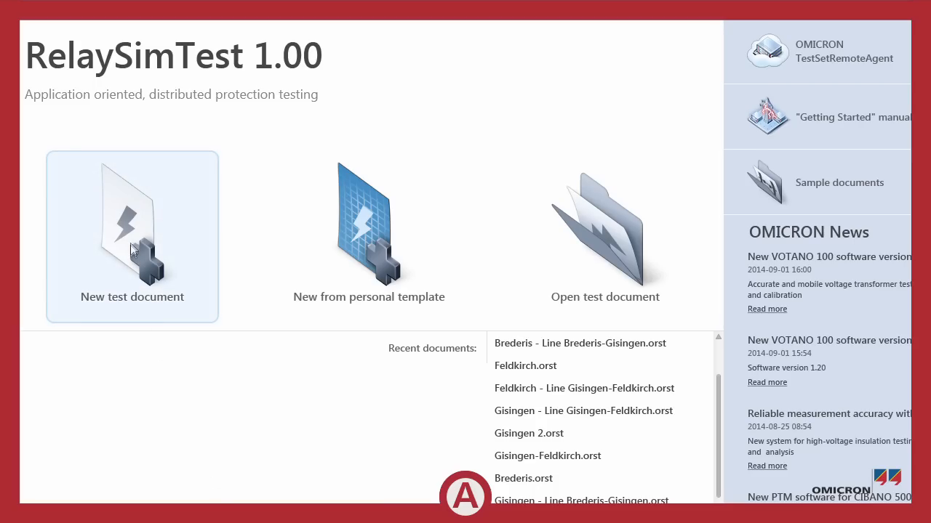
- Create a new distance protection test document from the start page
click(132, 237)
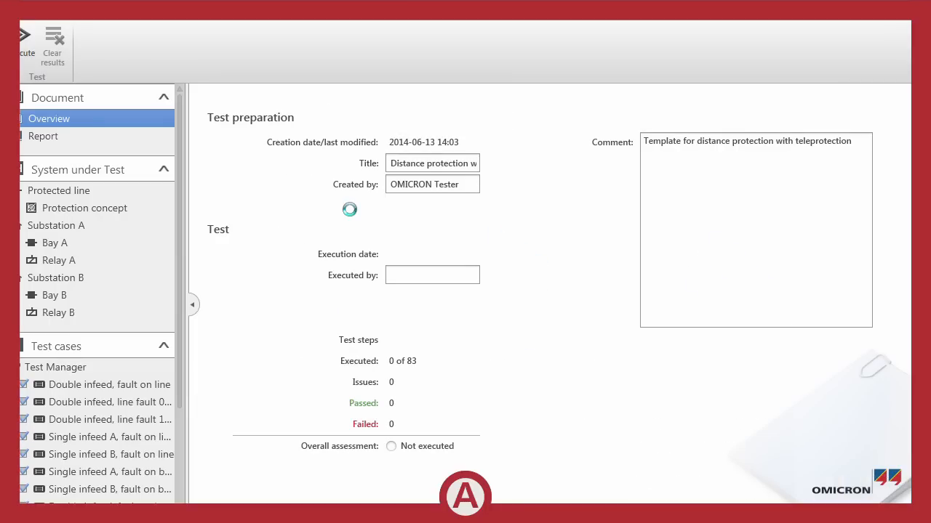
- Enter 16,70 km as the line length of the protected line under System under Test
click(59, 191)
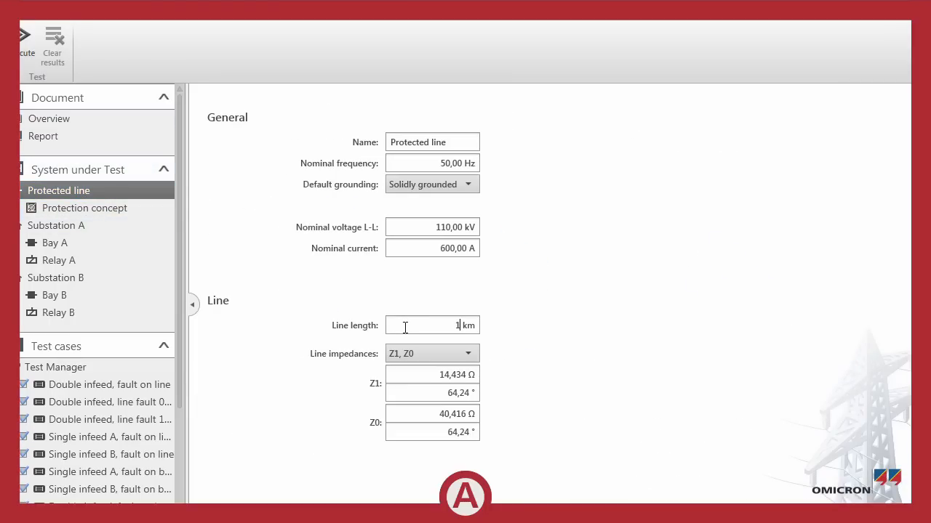
text(6,70)
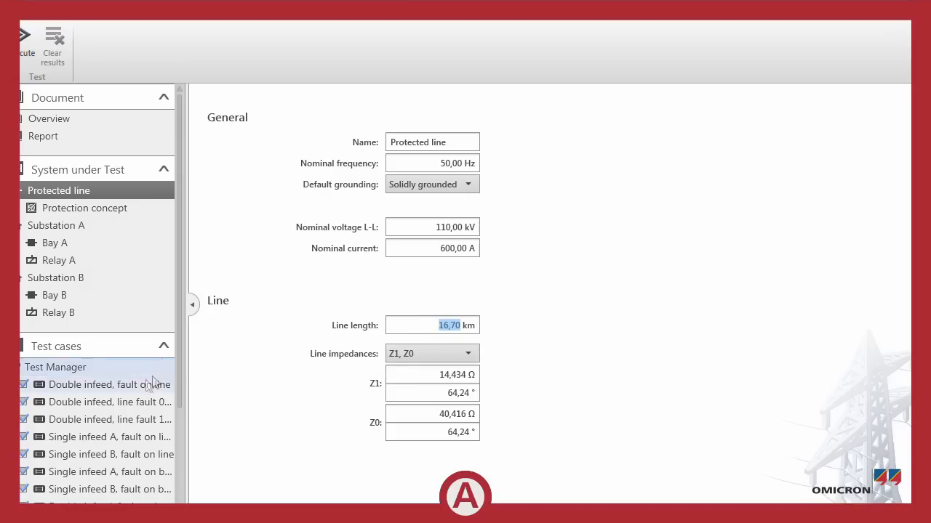
click(109, 384)
text(36)
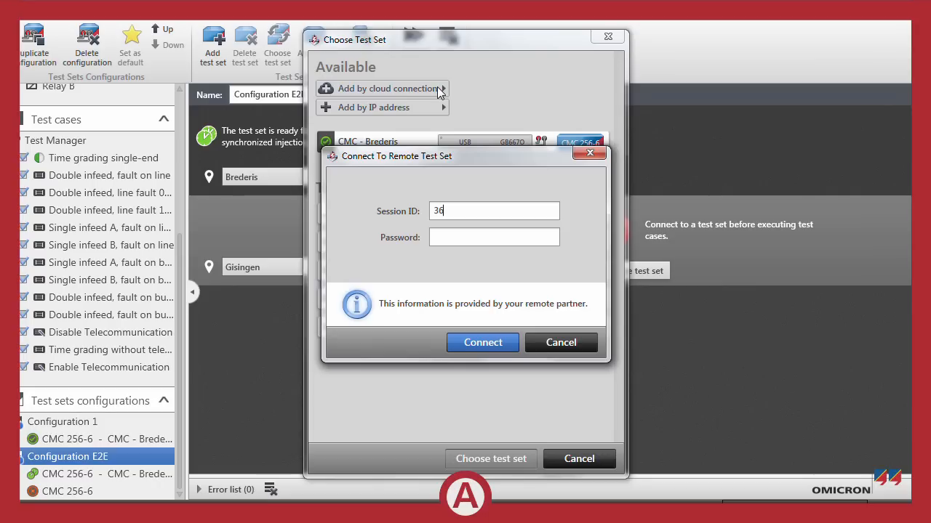
- Complete session ID 3629 and connect to the remote test set
text(29)
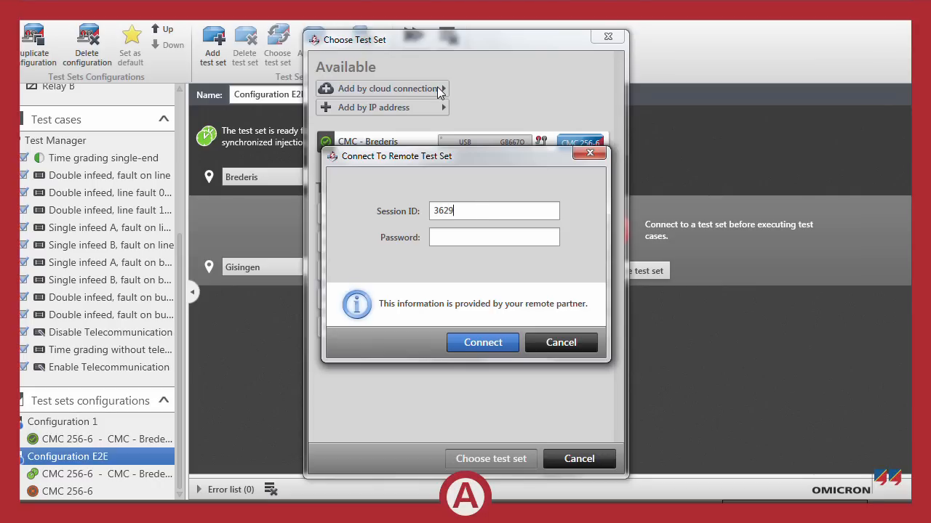
click(482, 342)
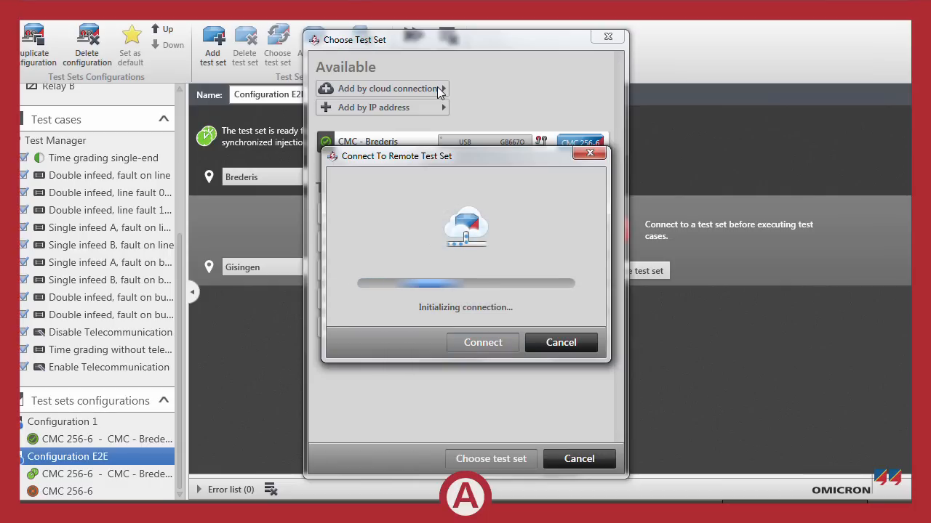